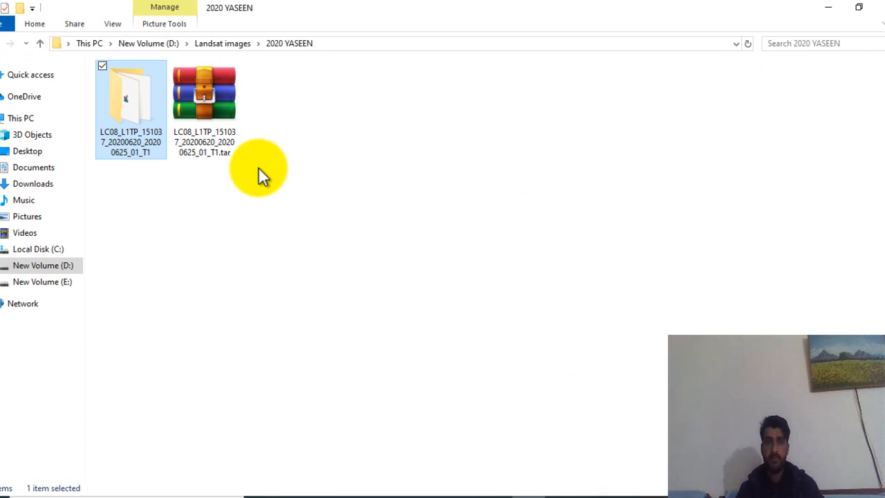
{"action": "mouse_move", "coordinate": [259, 152]}
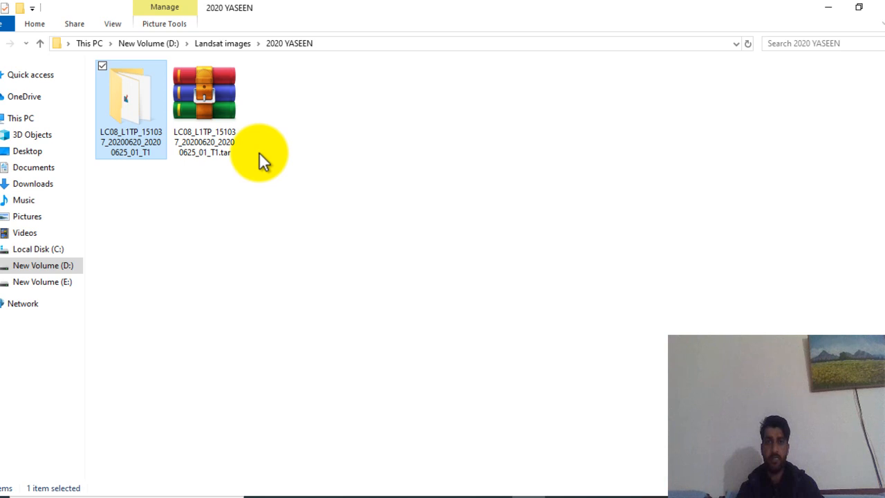
{"action": "mouse_move", "coordinate": [297, 169]}
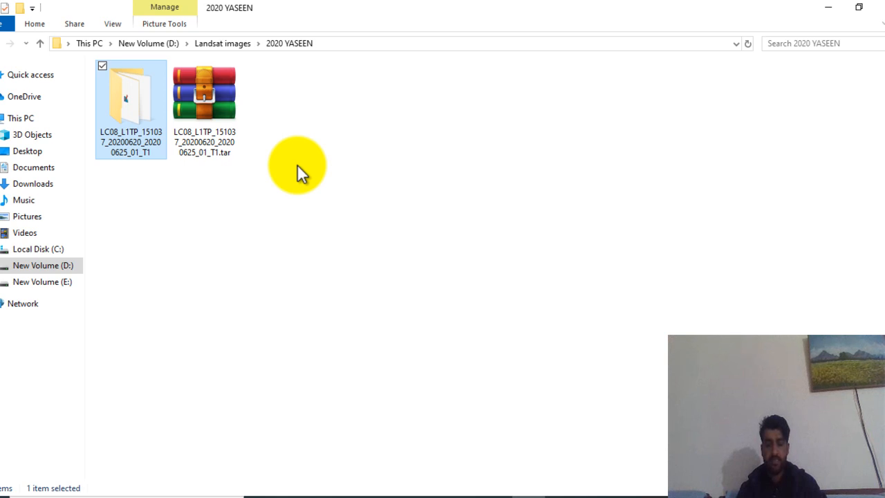
{"action": "mouse_move", "coordinate": [377, 207]}
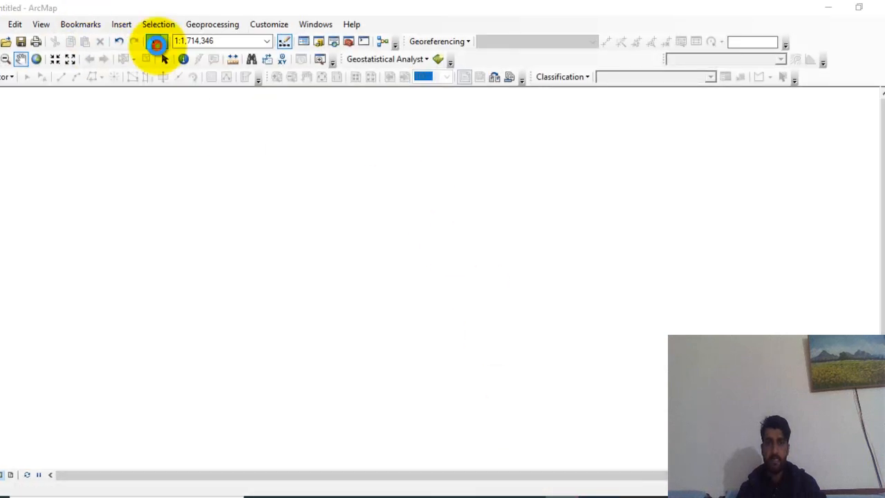
Step: Add the Landsat 8 scene's LC08 MTL metadata file to the map as a multispectral layer
{"action": "left_click", "coordinate": [157, 42]}
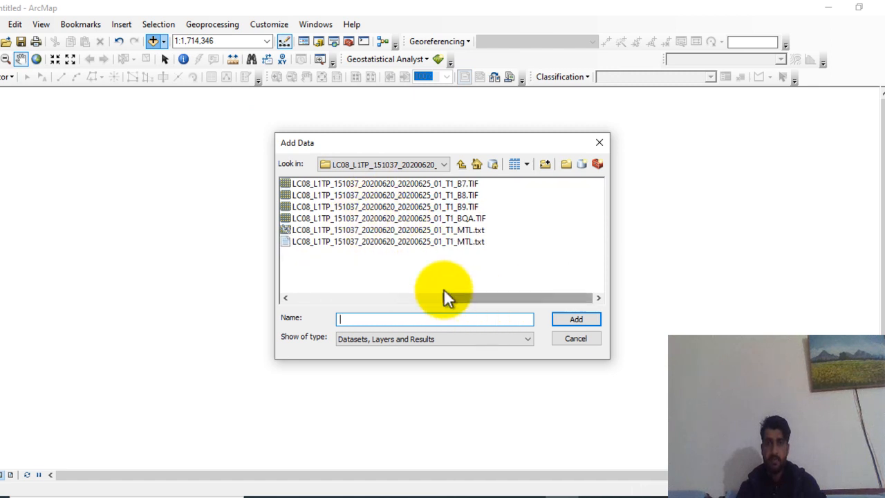
{"action": "left_click", "coordinate": [380, 230]}
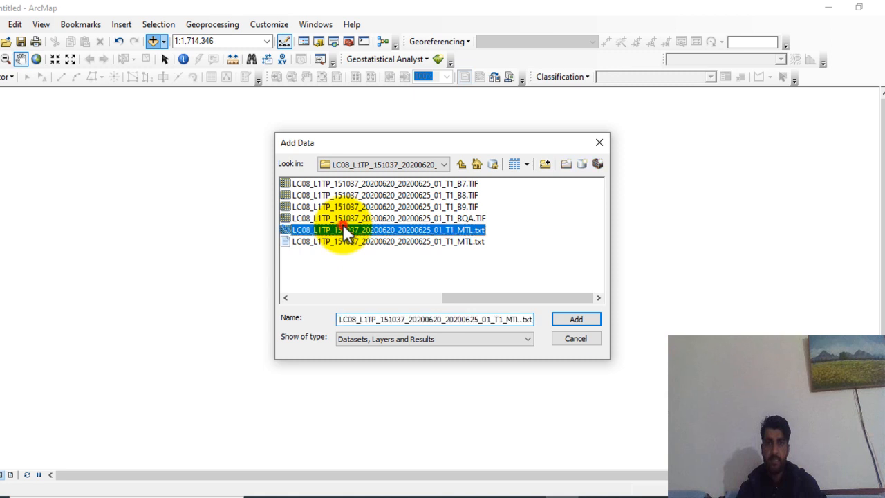
{"action": "left_click", "coordinate": [575, 319]}
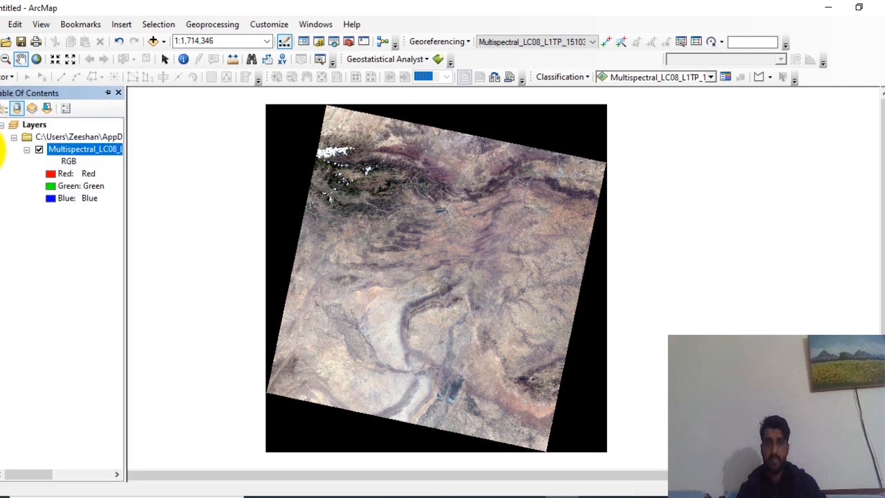
{"action": "right_click", "coordinate": [76, 148]}
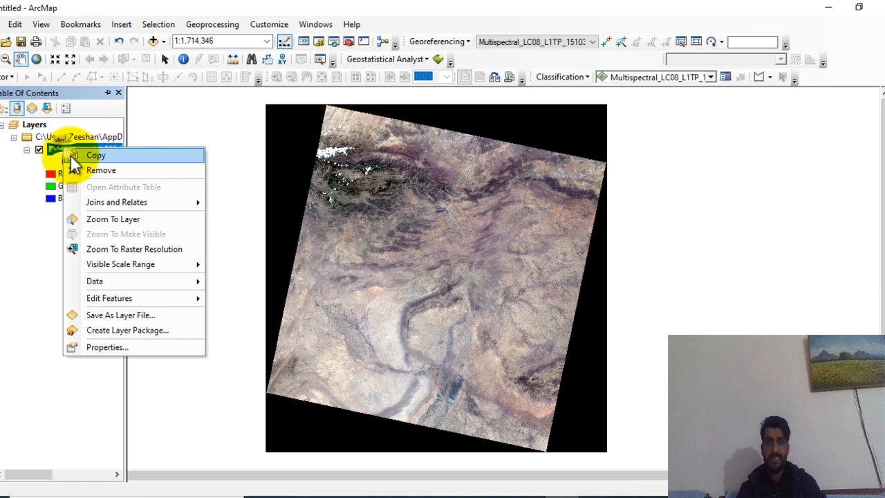
{"action": "mouse_move", "coordinate": [107, 347]}
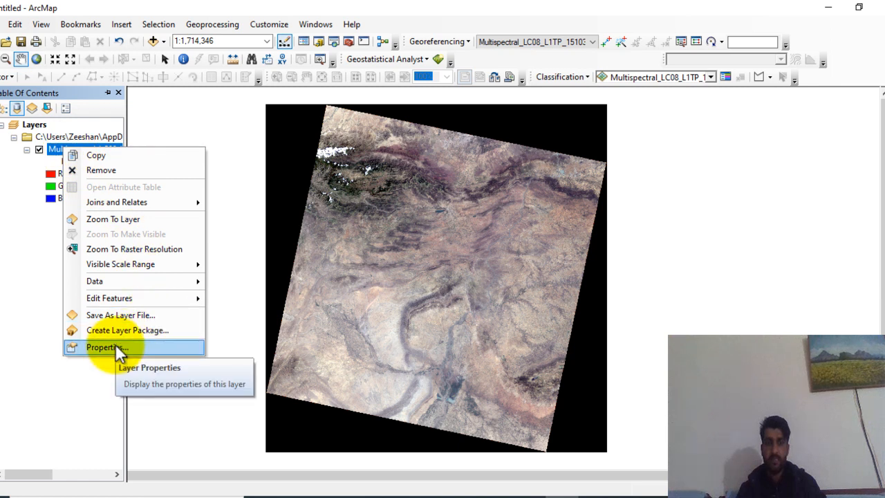
{"action": "left_click", "coordinate": [107, 347]}
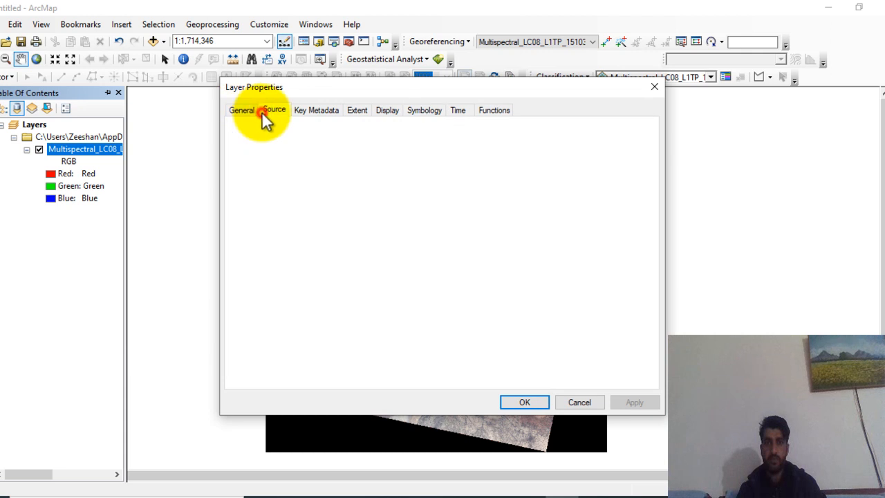
{"action": "left_click", "coordinate": [274, 109]}
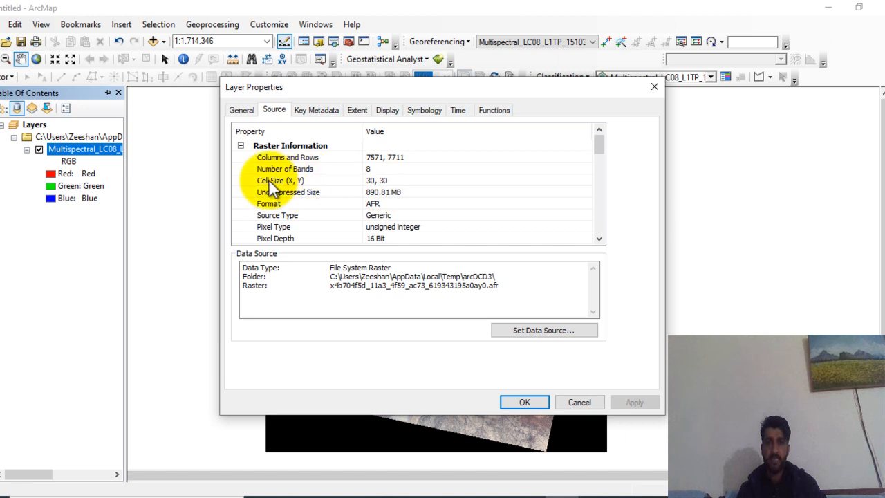
{"action": "mouse_move", "coordinate": [391, 191]}
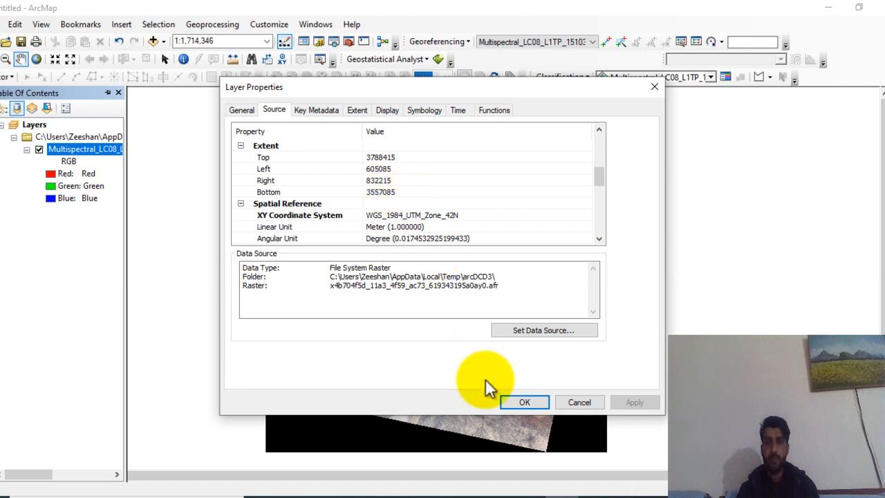
{"action": "left_click", "coordinate": [524, 402]}
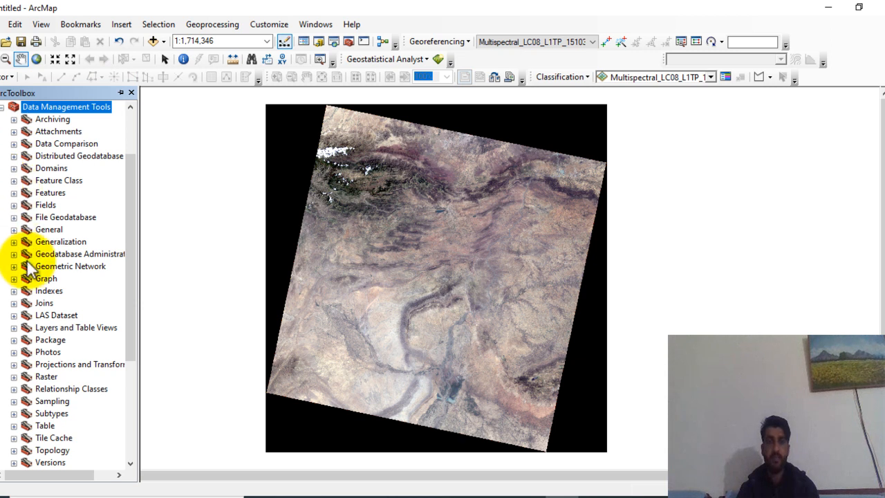
{"action": "mouse_move", "coordinate": [24, 384]}
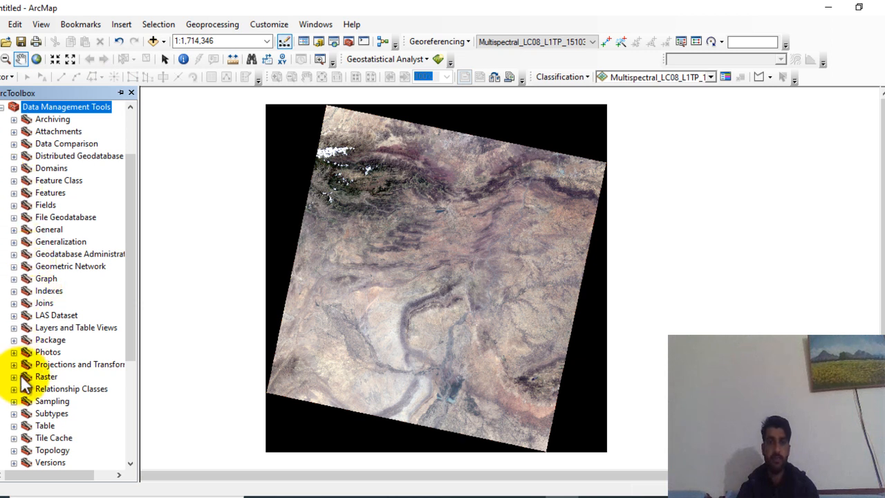
Step: Launch Create Pan-sharpened Raster Dataset from Data Management Tools > Raster > Raster Processing
{"action": "left_click", "coordinate": [13, 376]}
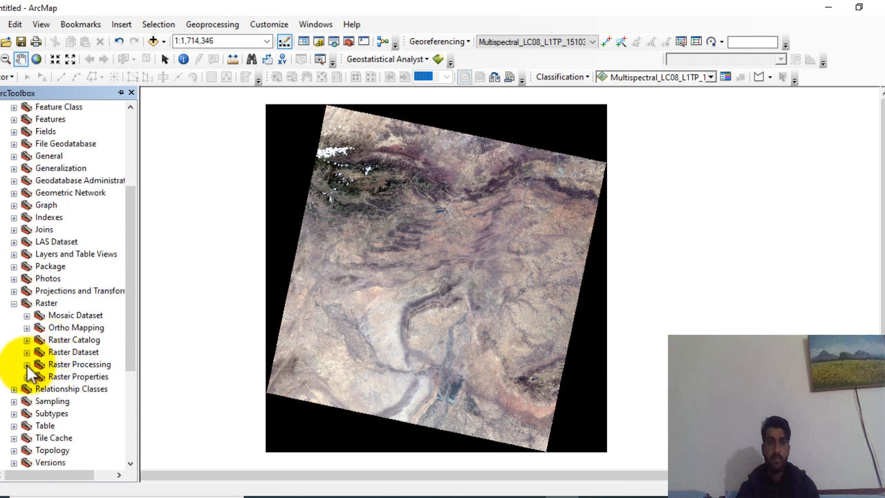
{"action": "left_click", "coordinate": [26, 364]}
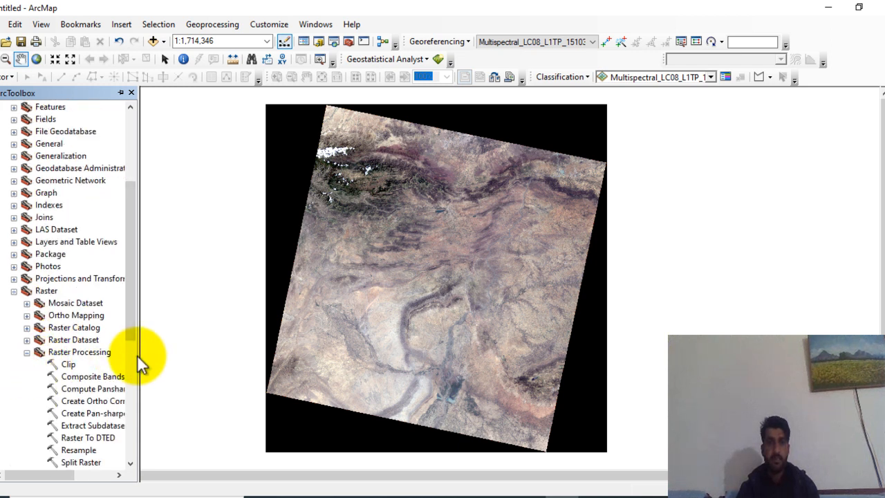
{"action": "left_click_drag", "start_coordinate": [138, 356], "coordinate": [186, 356]}
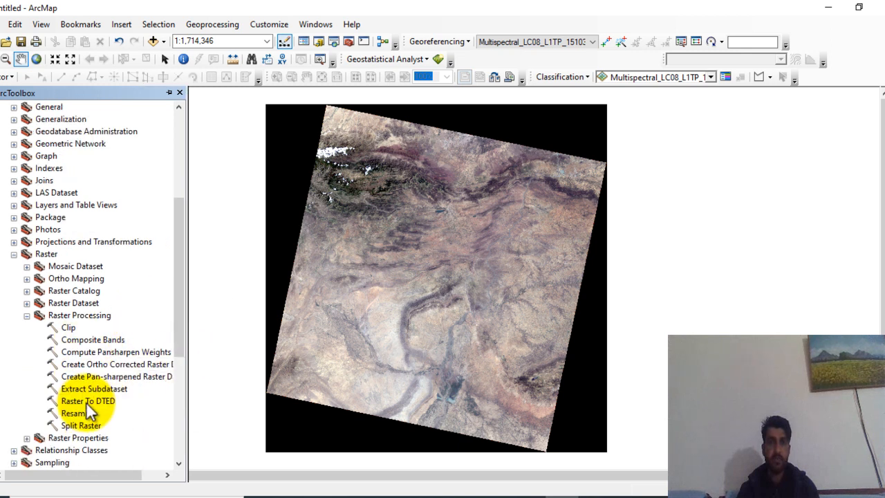
{"action": "mouse_move", "coordinate": [69, 376]}
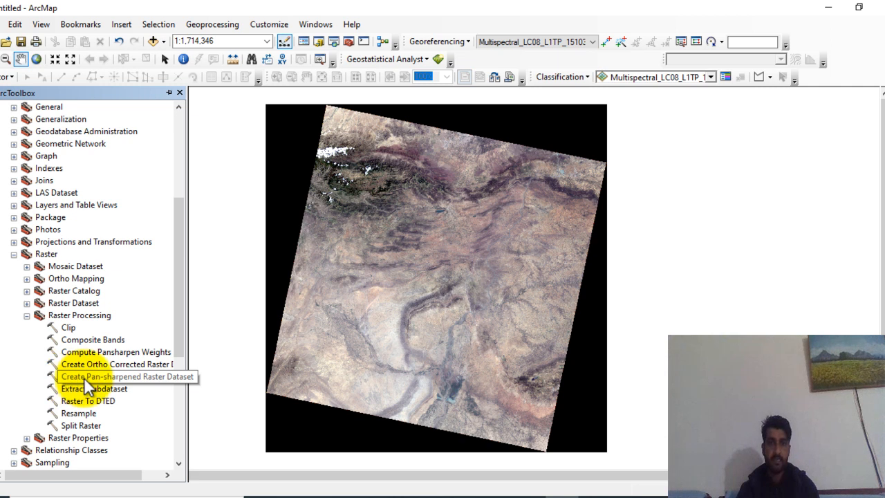
{"action": "double_click", "coordinate": [128, 377]}
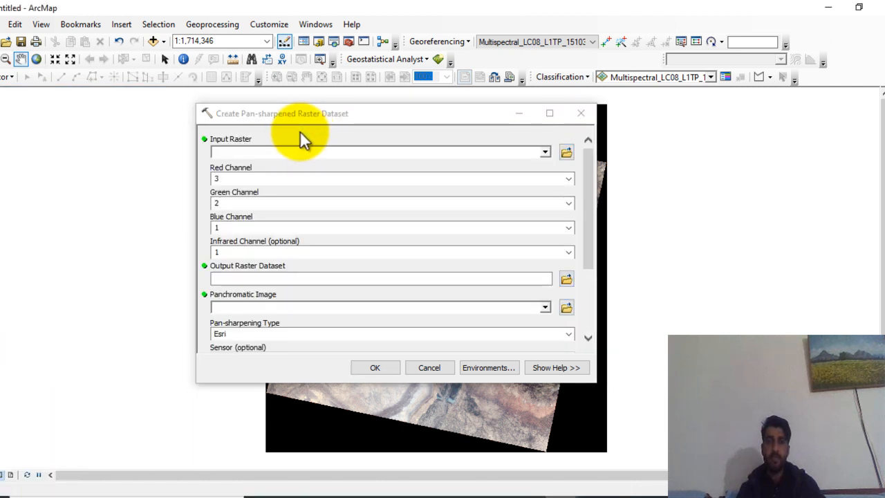
{"action": "mouse_move", "coordinate": [528, 150]}
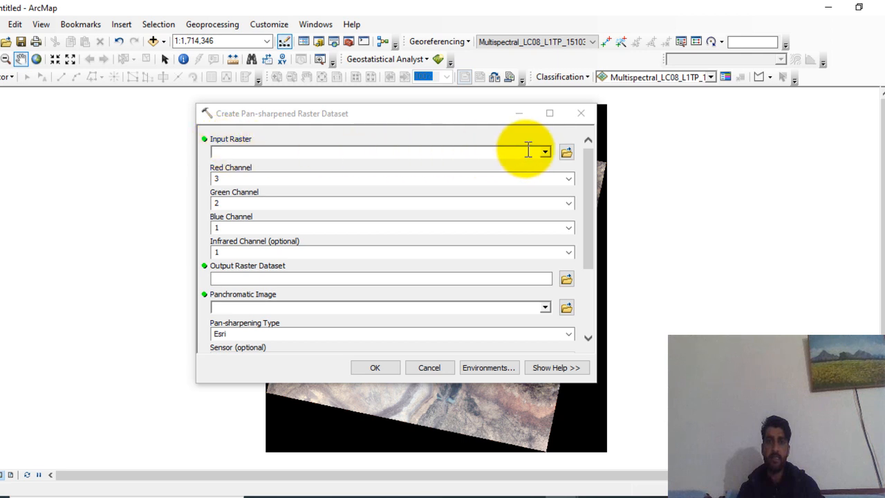
Step: Choose the Multispectral layer as input raster, keeping channels 4, 3, 2, 4
{"action": "left_click", "coordinate": [545, 152]}
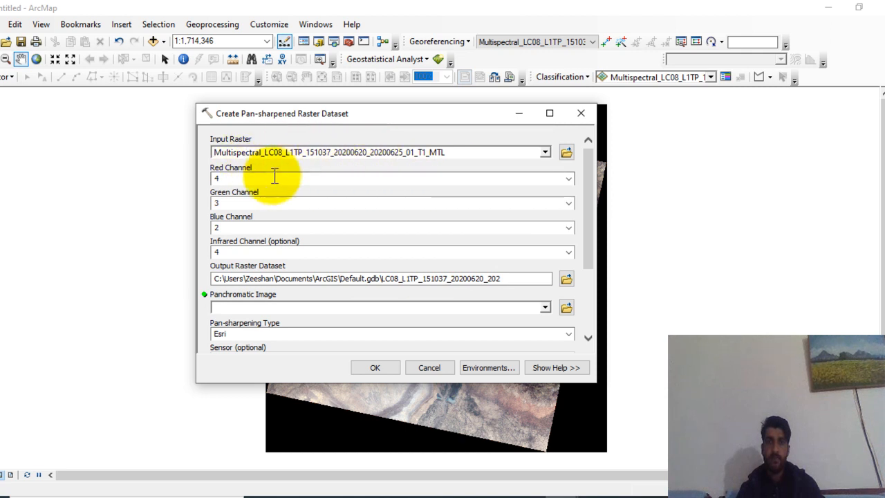
{"action": "mouse_move", "coordinate": [270, 181]}
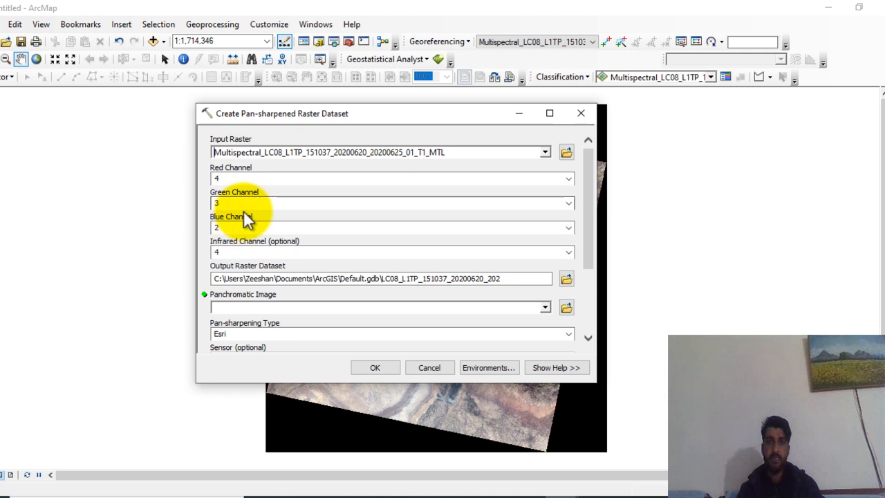
{"action": "mouse_move", "coordinate": [363, 213]}
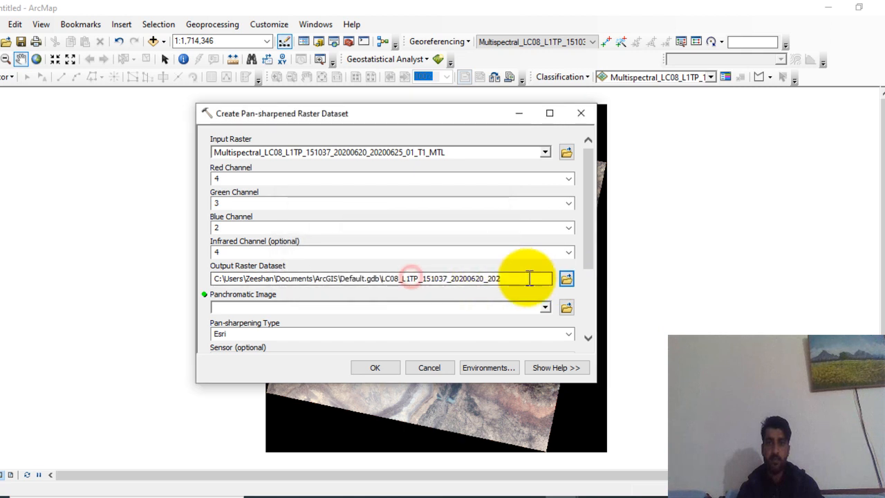
{"action": "scroll", "scroll_direction": "down", "scroll_amount": 3}
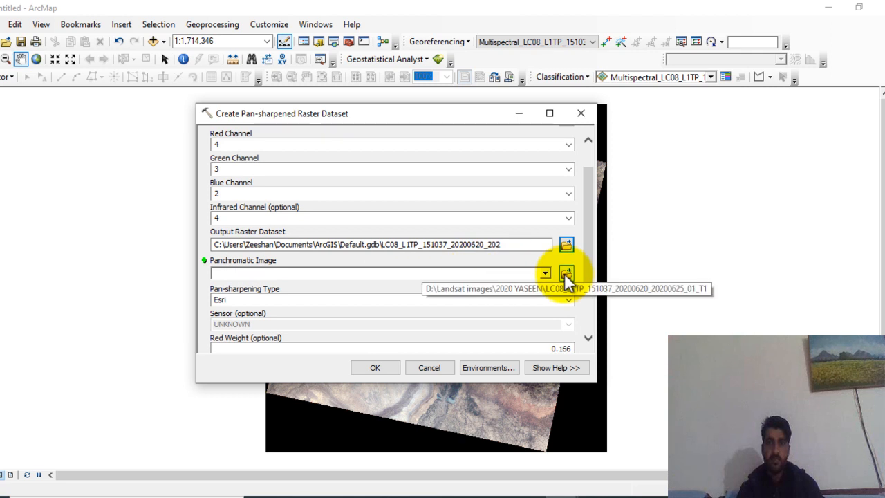
Step: Set the scene's B8.TIF file as the panchromatic image
{"action": "left_click", "coordinate": [566, 273]}
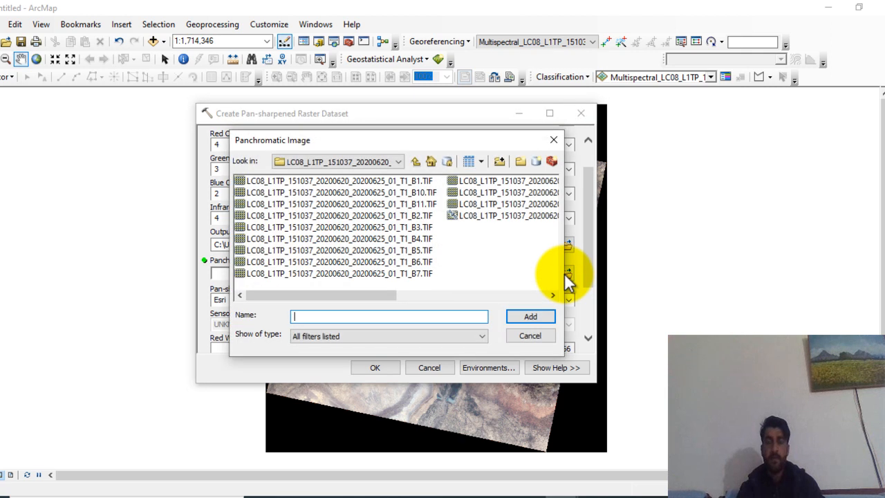
{"action": "mouse_move", "coordinate": [435, 291]}
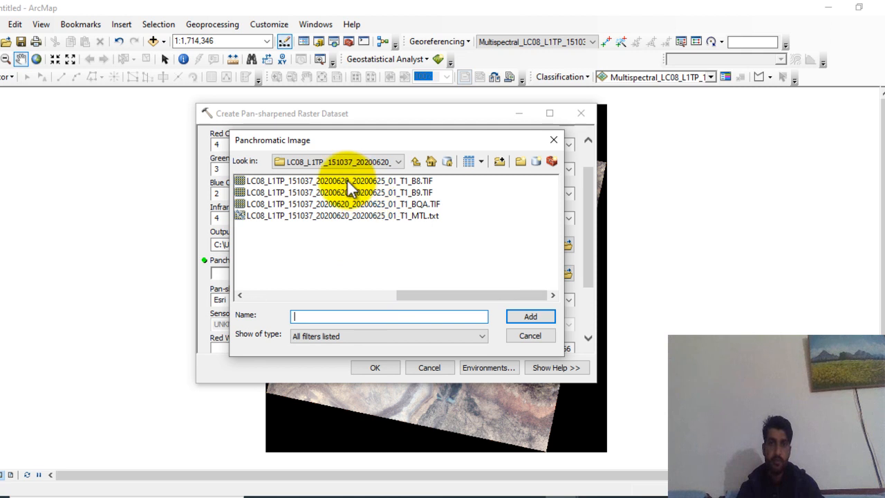
{"action": "left_click", "coordinate": [337, 180]}
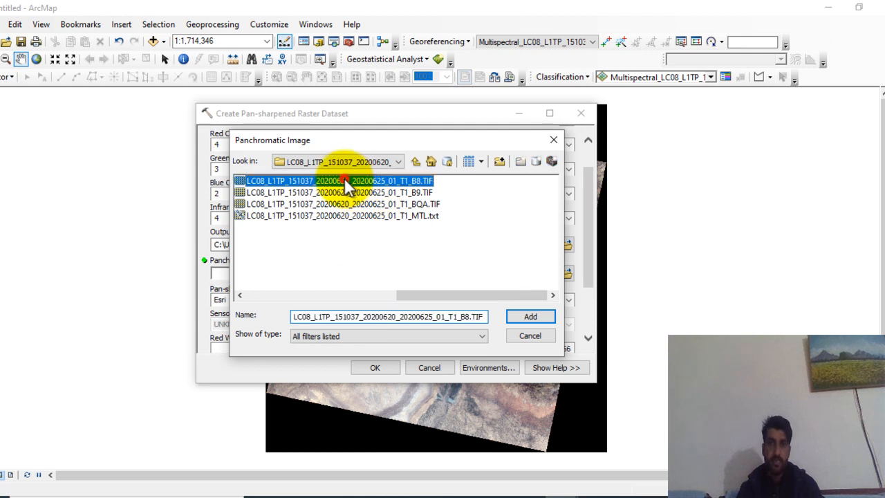
{"action": "left_click", "coordinate": [530, 316]}
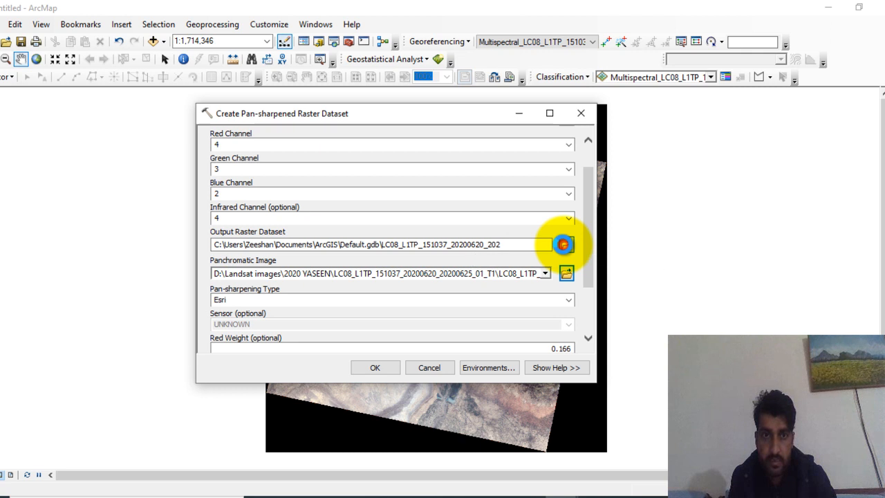
Step: Name the output pensharpen4 in the New File Geodatabase and run the tool
{"action": "left_click", "coordinate": [564, 244]}
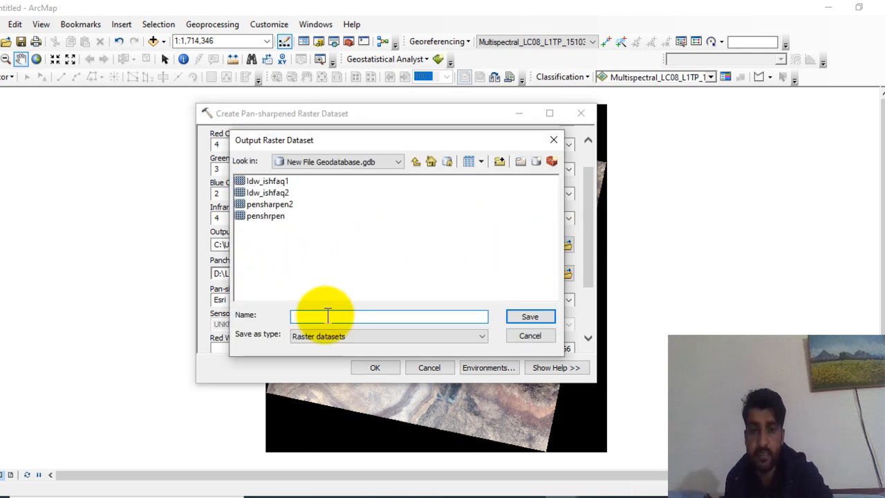
{"action": "type", "text": "pensharpen4"}
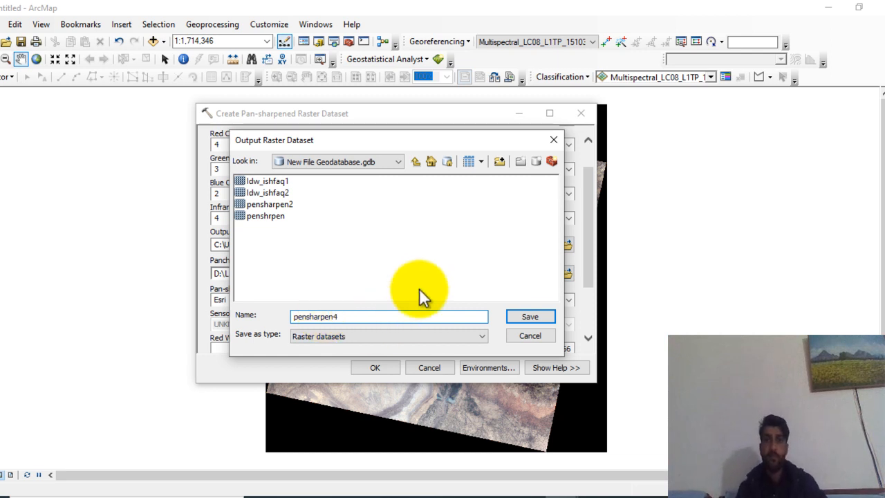
{"action": "left_click", "coordinate": [529, 316]}
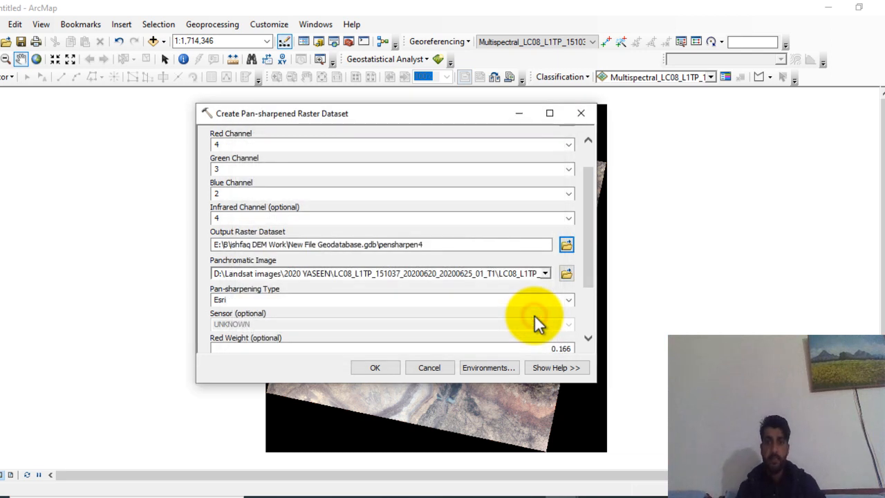
{"action": "left_click", "coordinate": [375, 367]}
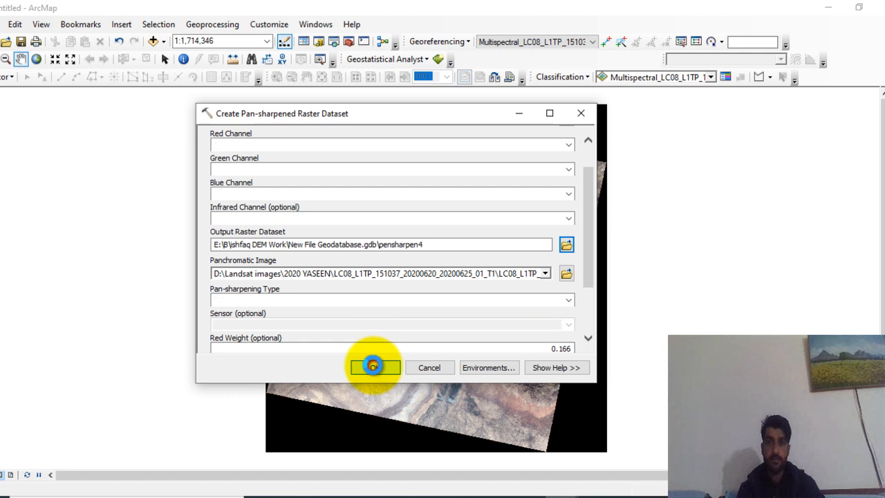
Step: Let the tool finish so pensharpen4 is added above the multispectral layer
{"action": "left_click", "coordinate": [373, 367]}
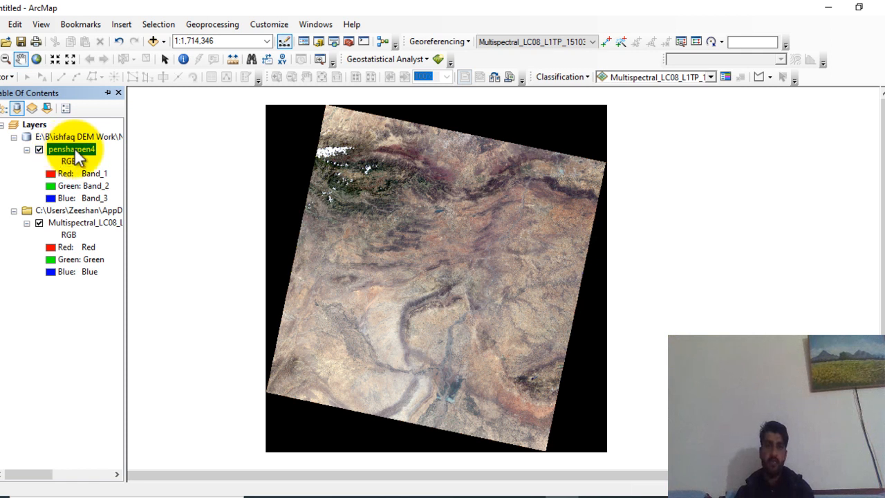
Step: Check pensharpen4's Source properties: 15 by 15 cell size and 9 bands
{"action": "right_click", "coordinate": [71, 149]}
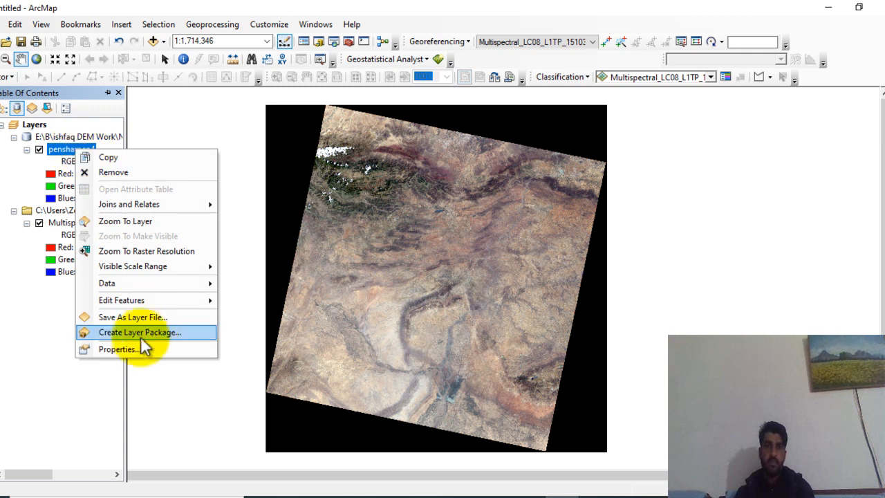
{"action": "left_click", "coordinate": [118, 348]}
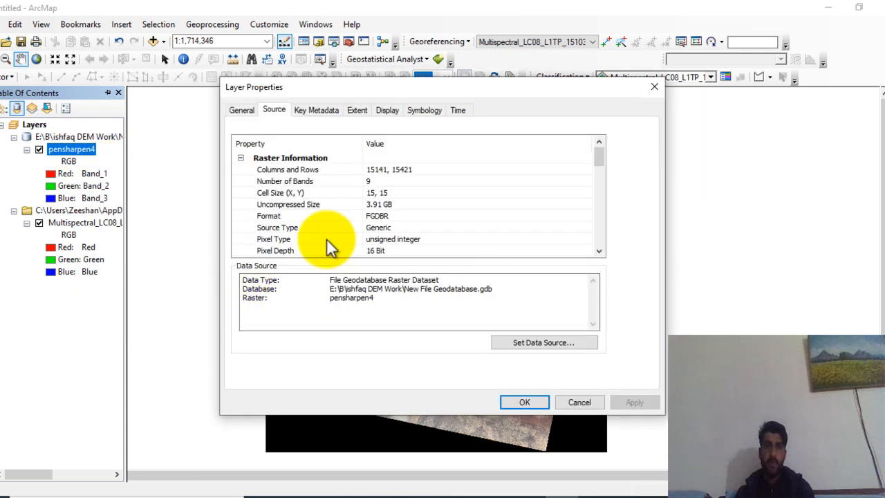
{"action": "mouse_move", "coordinate": [411, 206]}
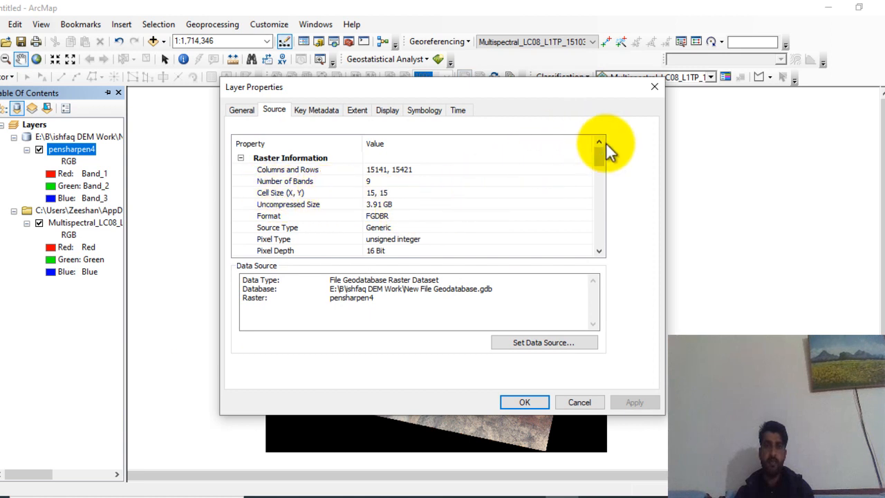
{"action": "left_click", "coordinate": [523, 402]}
{"action": "type", "text": "1:50,000"}
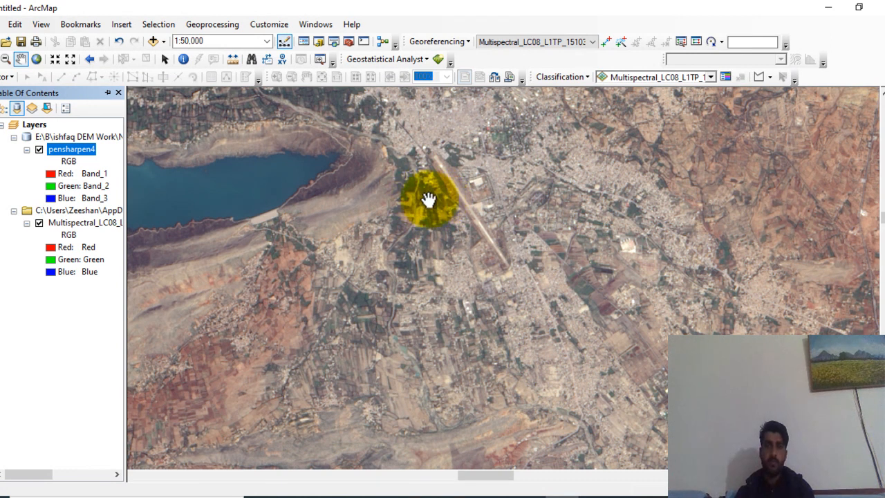
Step: Pan across the town and airstrip, toggling pensharpen4 off and on to compare sharpness
{"action": "left_click_drag", "start_coordinate": [428, 200], "coordinate": [252, 201]}
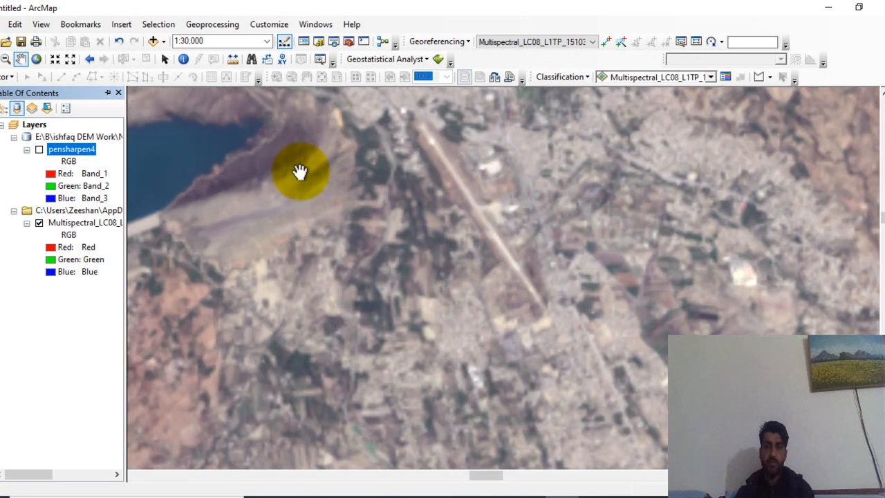
{"action": "mouse_move", "coordinate": [43, 157]}
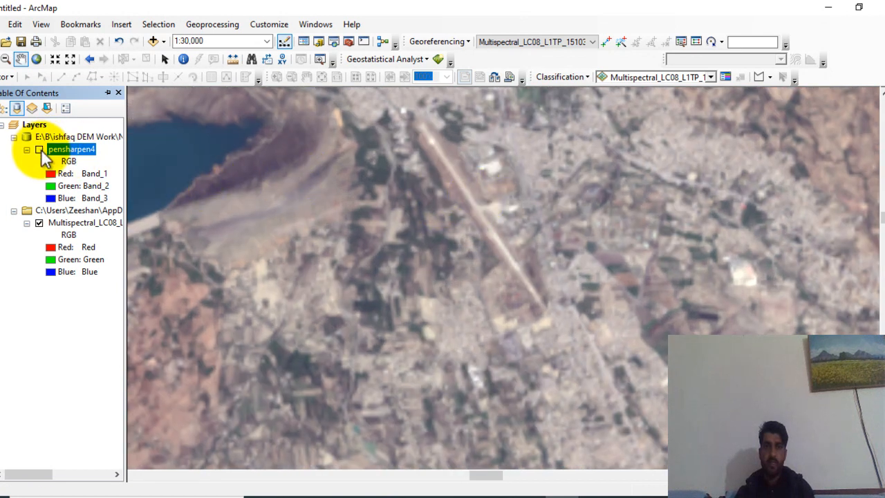
{"action": "left_click", "coordinate": [39, 150]}
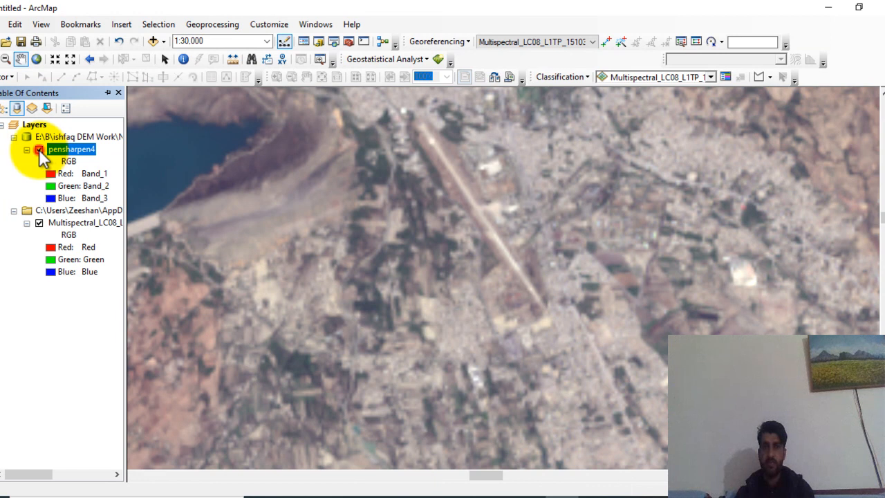
{"action": "left_click", "coordinate": [40, 150]}
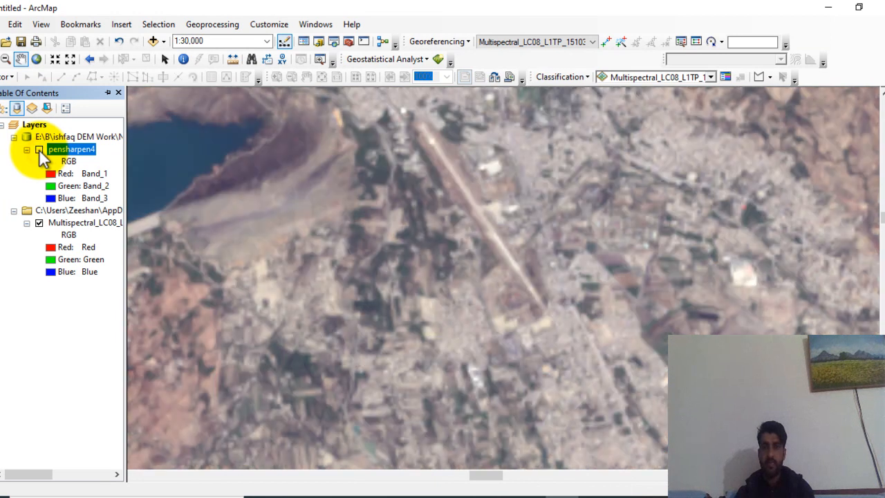
{"action": "left_click", "coordinate": [39, 149]}
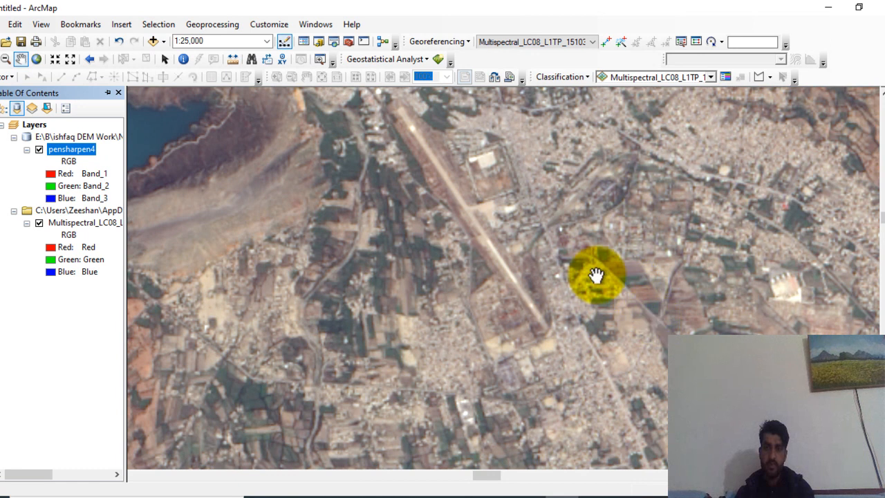
{"action": "mouse_move", "coordinate": [663, 323]}
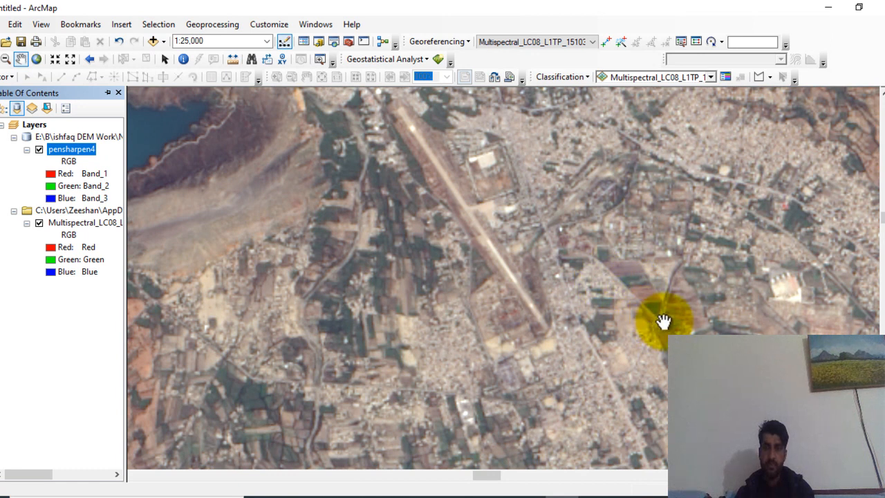
{"action": "mouse_move", "coordinate": [659, 325]}
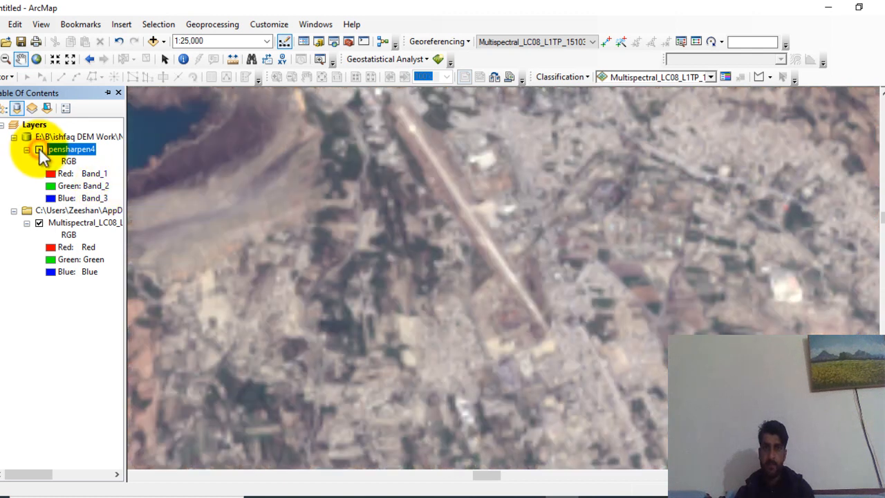
Step: Zoom closer and turn pensharpen4 off and back on over the original image
{"action": "left_click", "coordinate": [40, 150]}
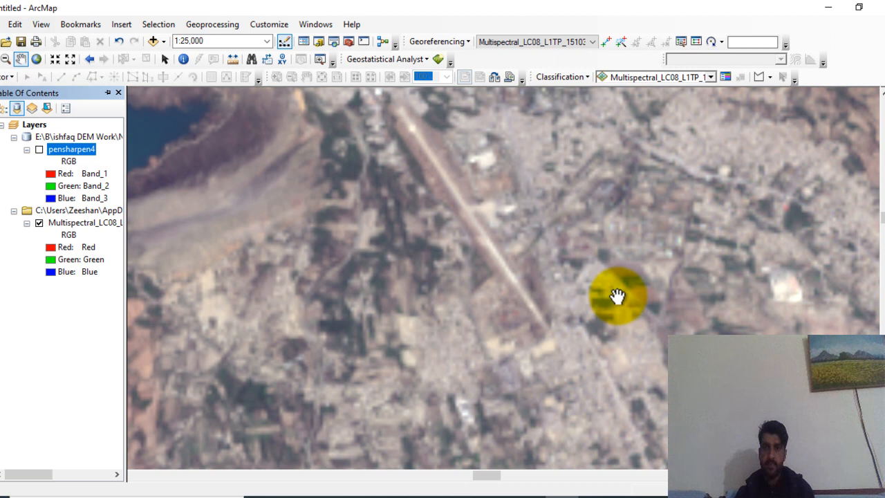
{"action": "mouse_move", "coordinate": [629, 312]}
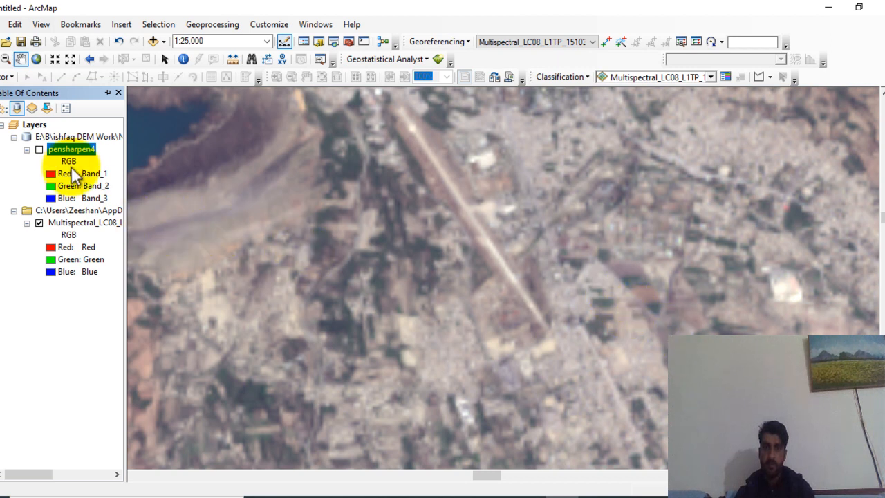
{"action": "left_click", "coordinate": [38, 150]}
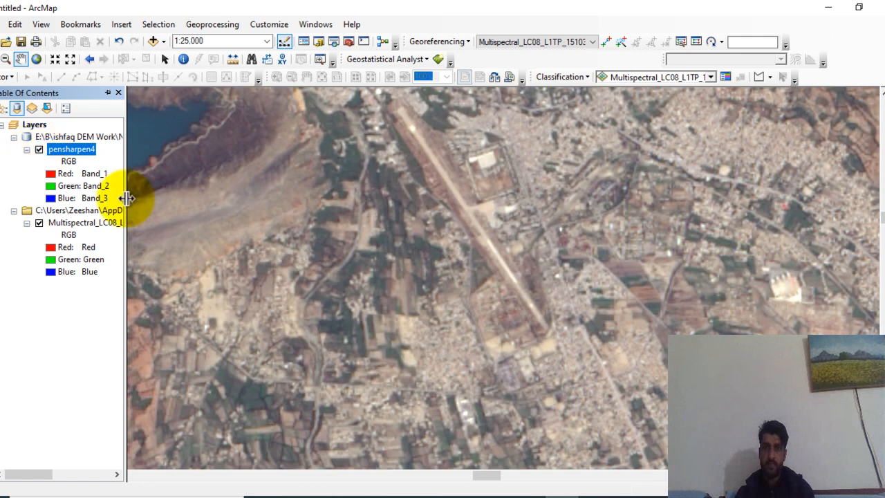